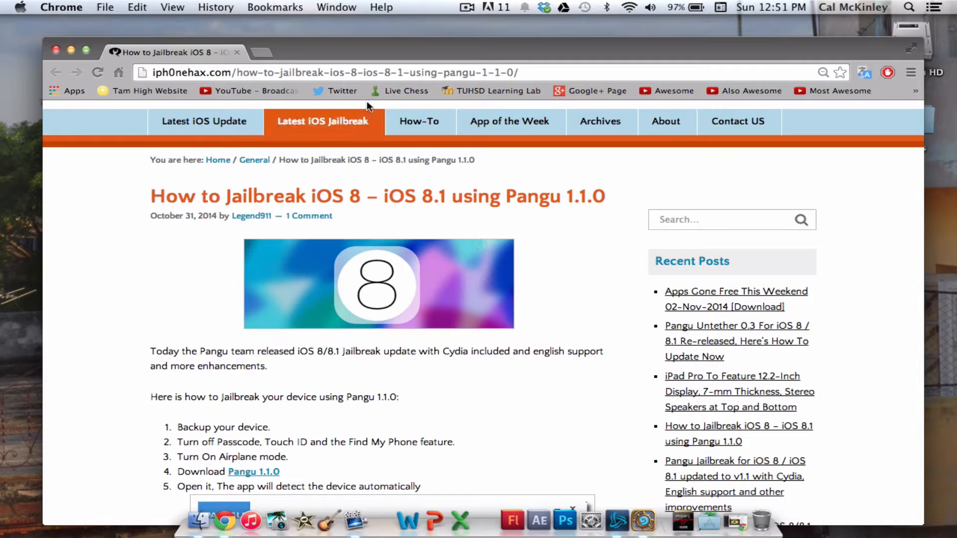
mouse_move(486, 91)
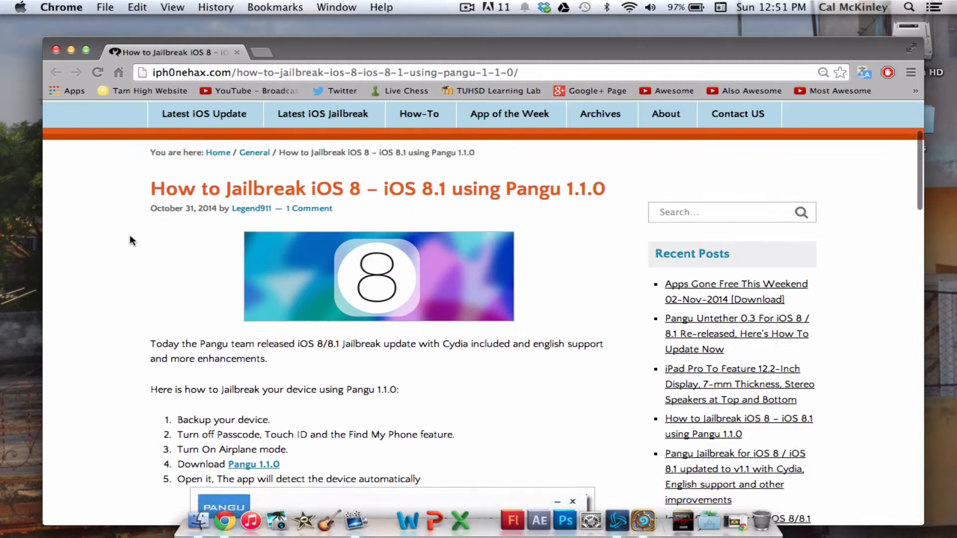
Scroll the guide down to steps 1–6 and the Pangu app screenshot
scroll("down", 3)
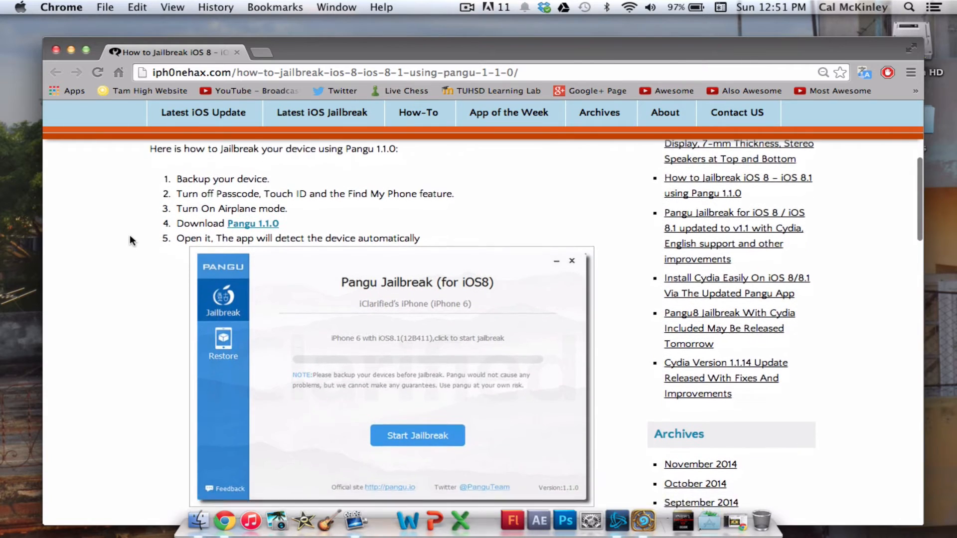
scroll("down", 3)
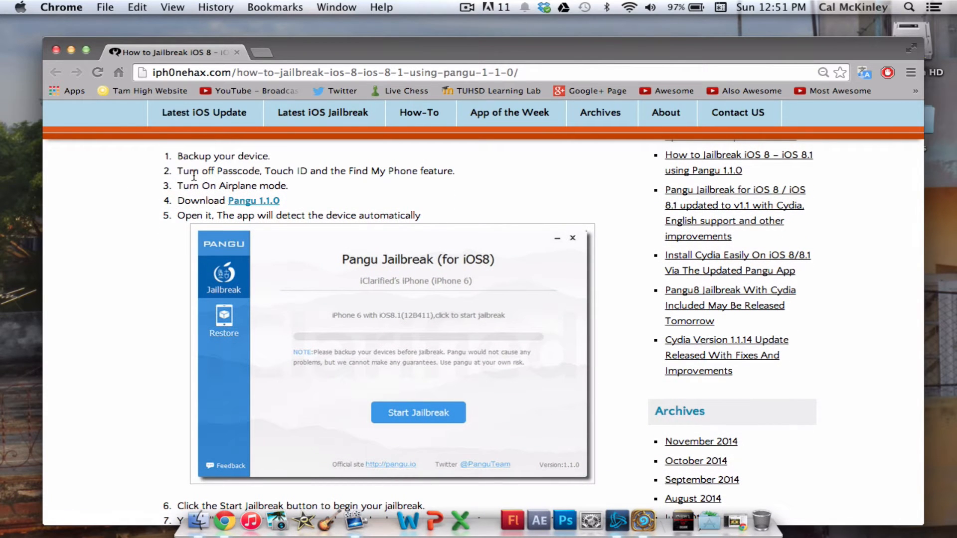
mouse_move(104, 208)
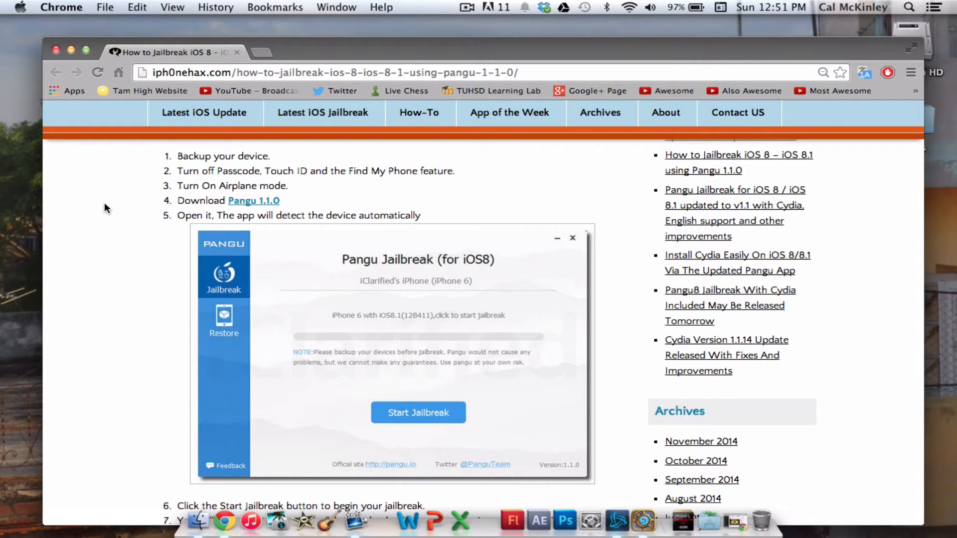
mouse_move(258, 169)
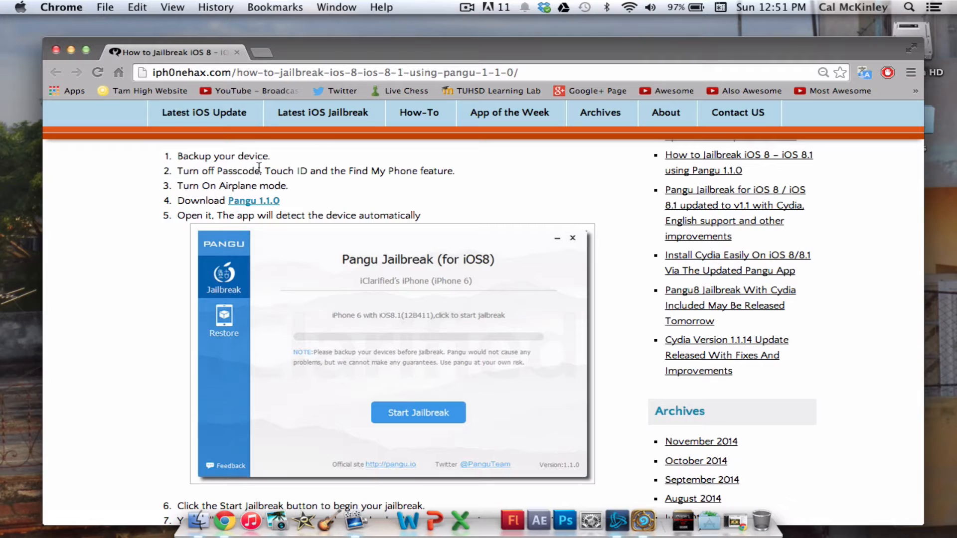
mouse_move(176, 230)
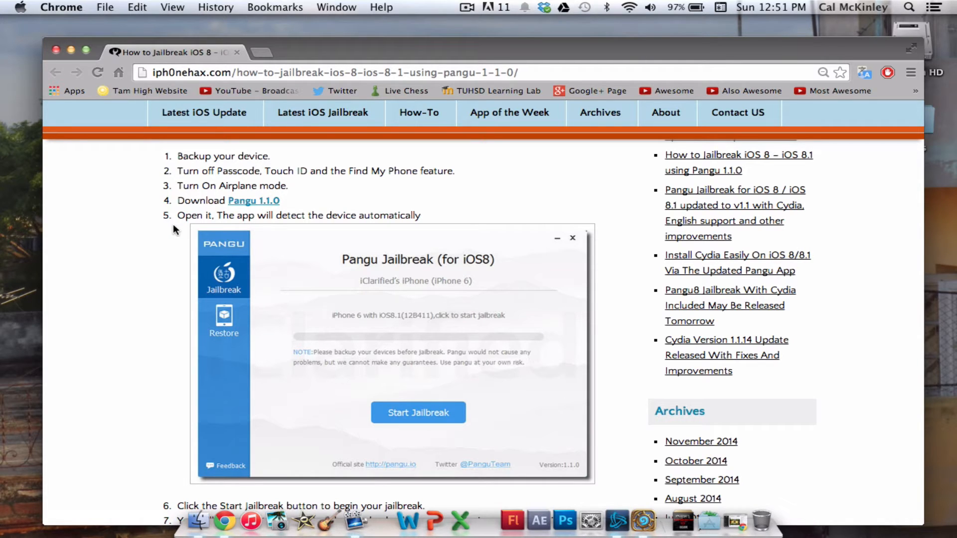
mouse_move(470, 167)
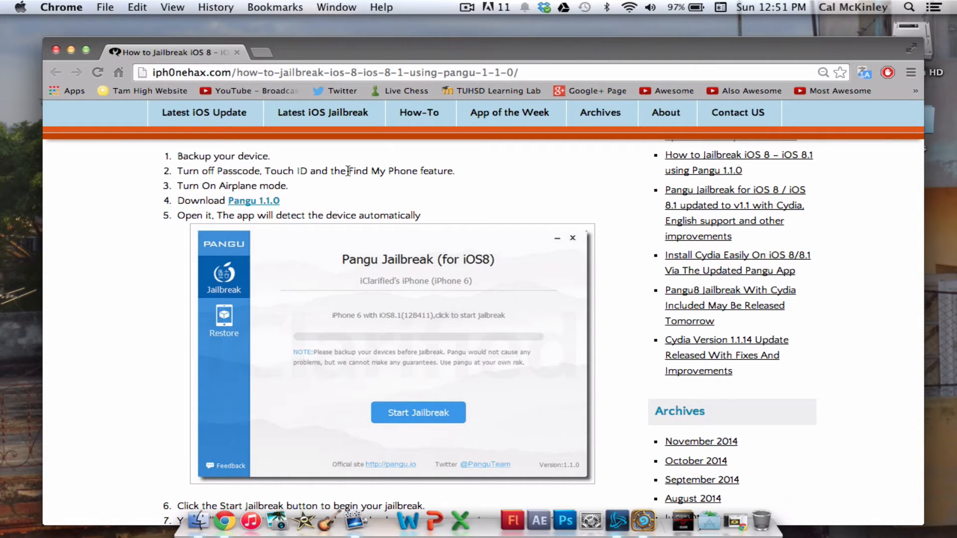
mouse_move(406, 188)
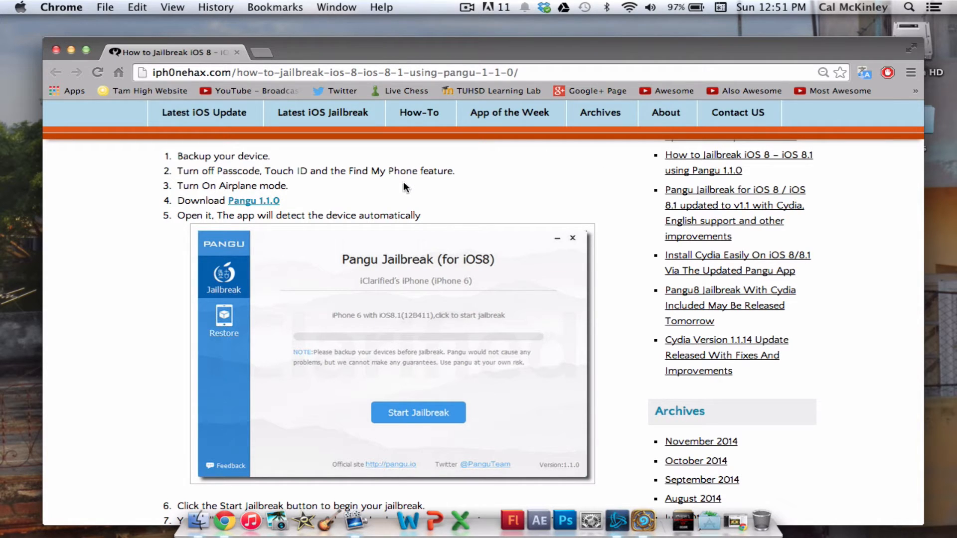
mouse_move(211, 180)
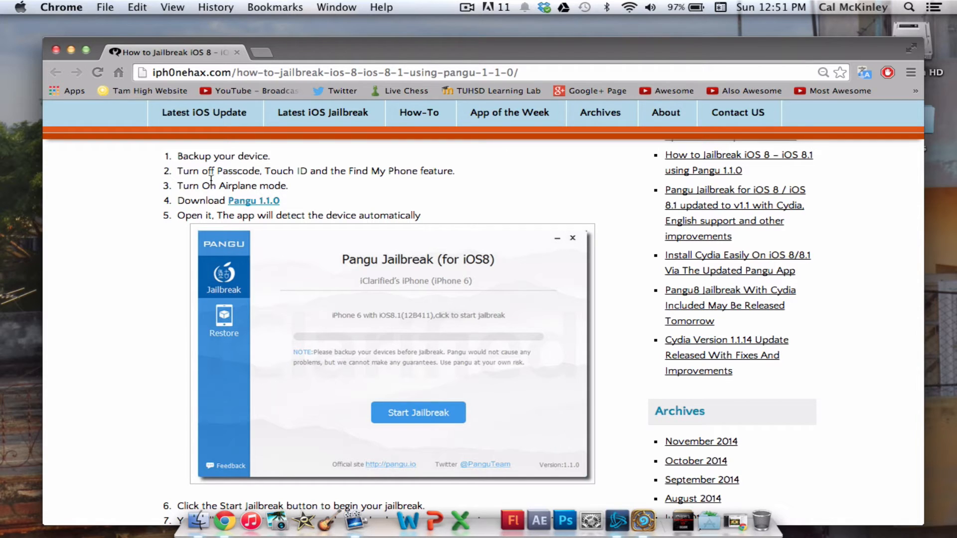
mouse_move(210, 186)
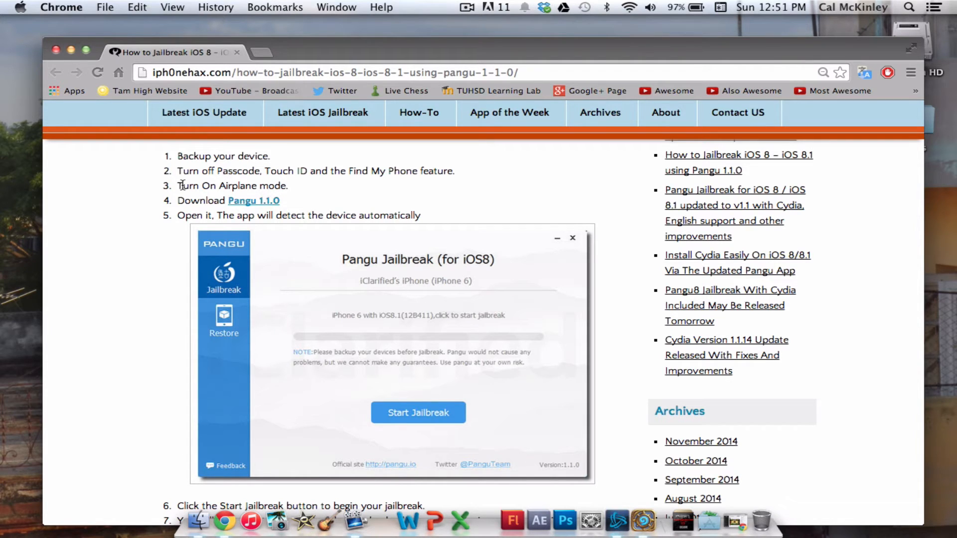
mouse_move(137, 189)
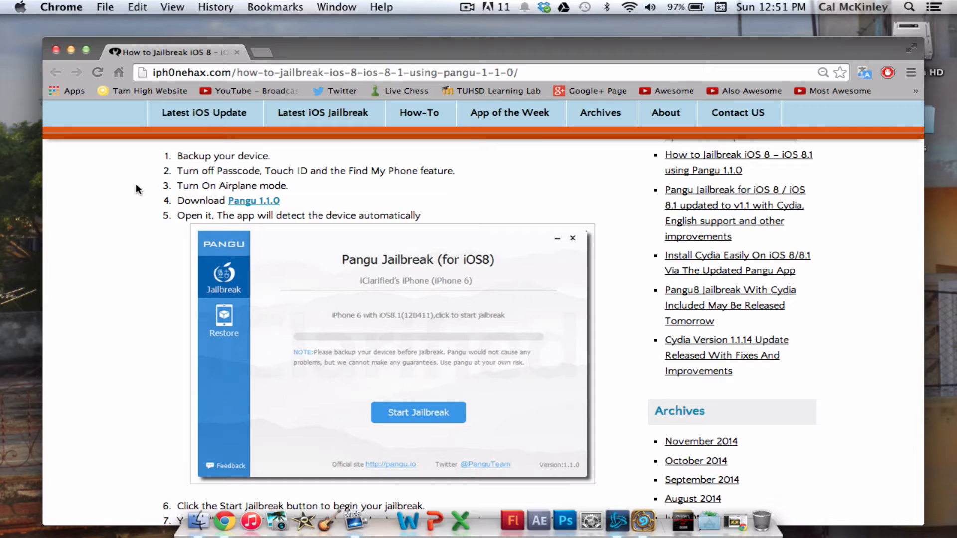
mouse_move(252, 201)
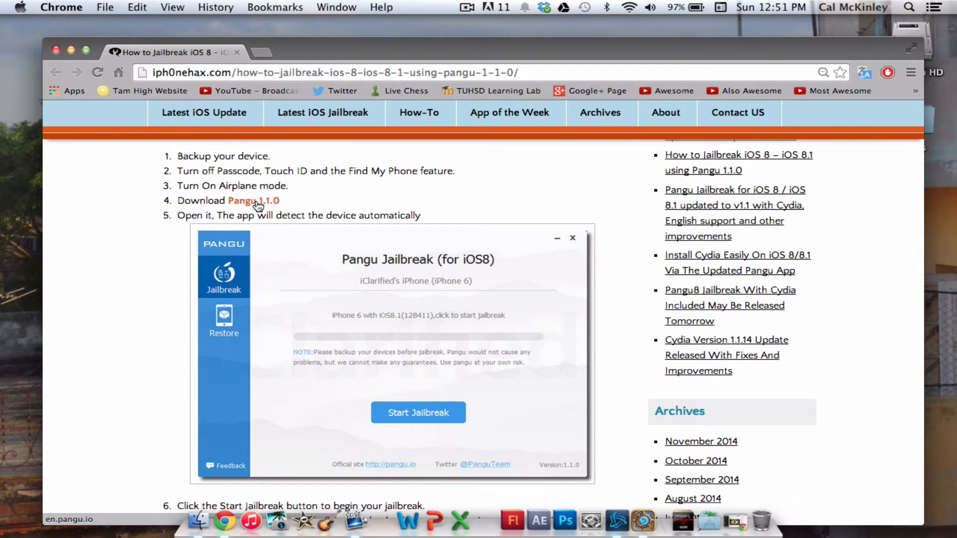
Open the Pangu 1.1.0 link to en.pangu.io in a new tab and return to the guide
left_click(253, 200)
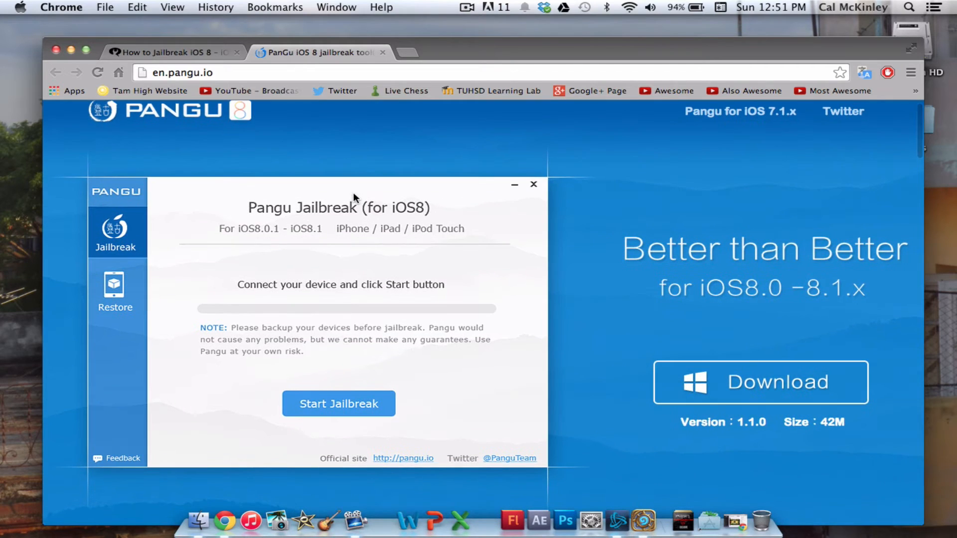
mouse_move(665, 152)
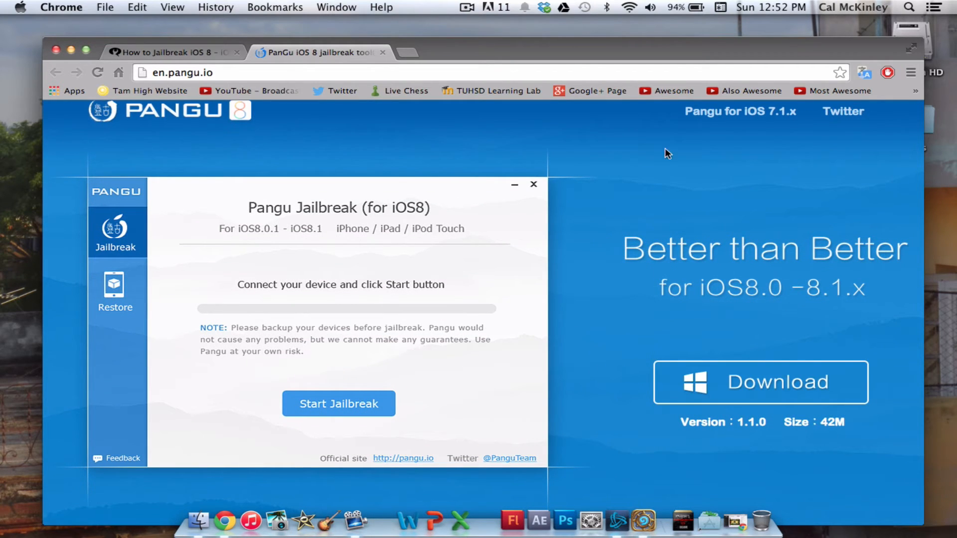
mouse_move(278, 300)
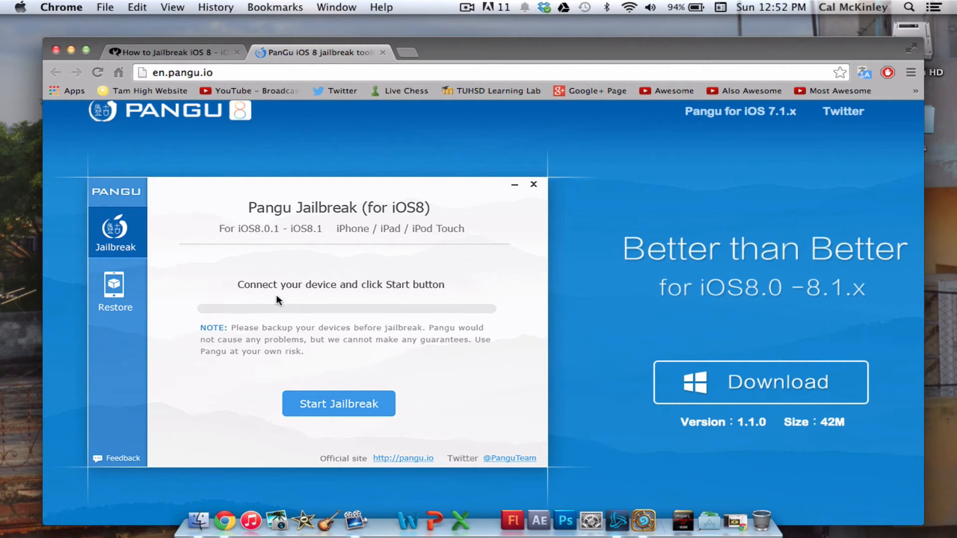
mouse_move(273, 169)
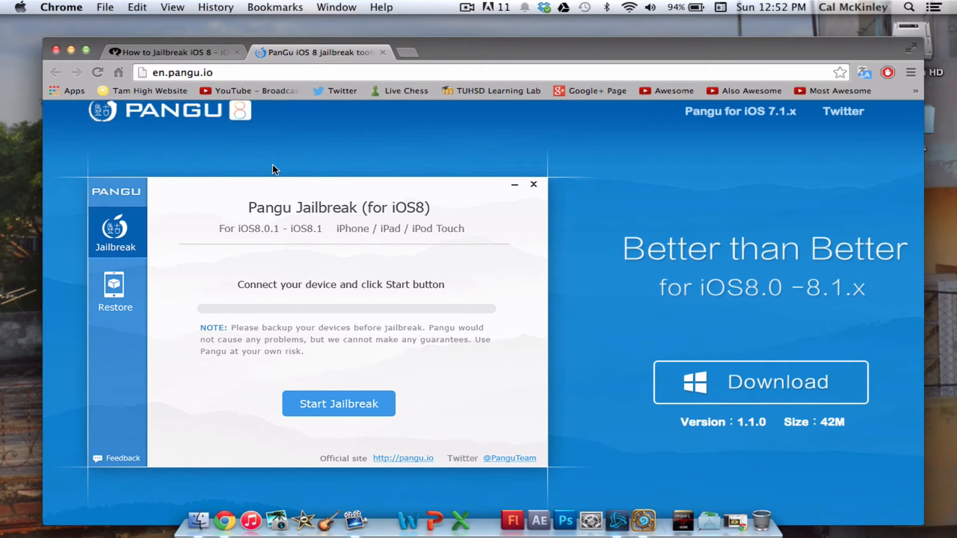
mouse_move(189, 219)
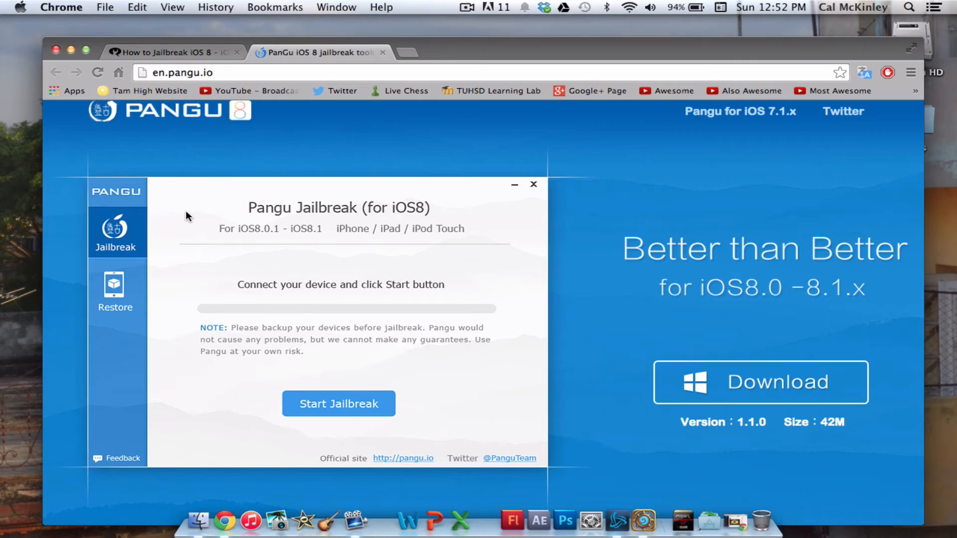
mouse_move(588, 326)
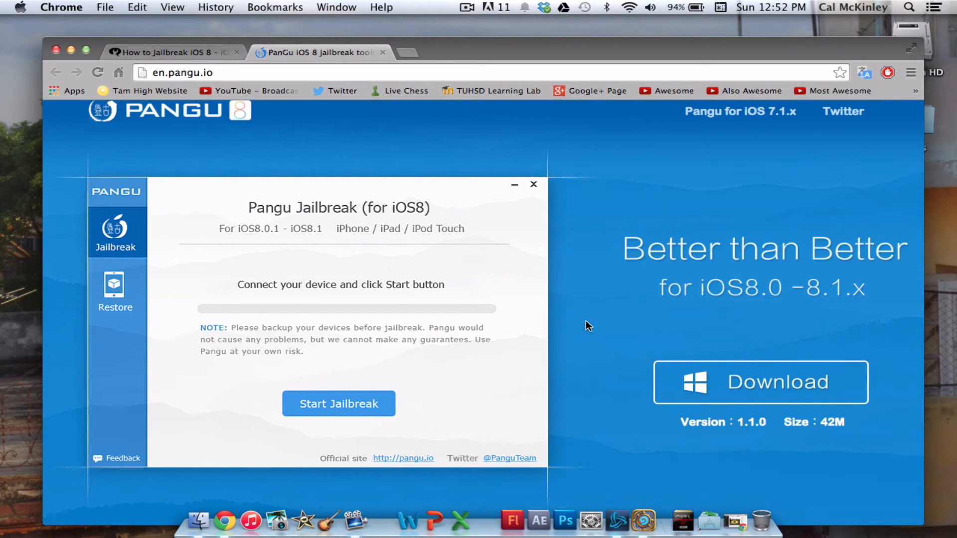
mouse_move(206, 202)
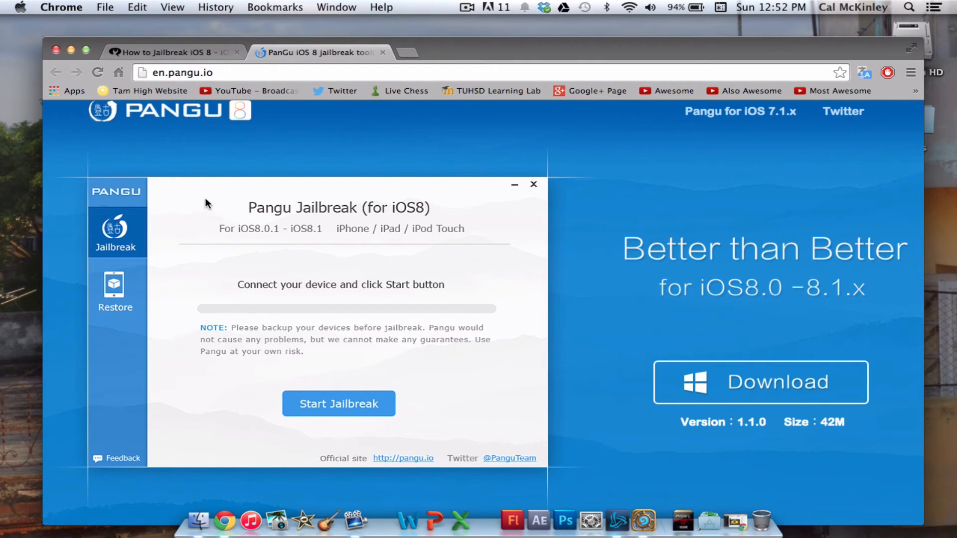
left_click(177, 53)
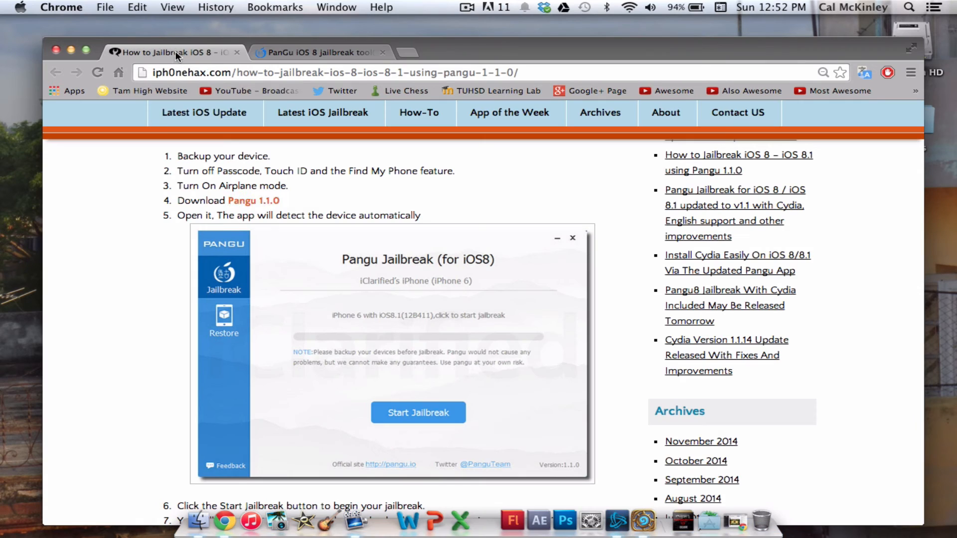
Scroll the guide to steps 8–10, the 'Jailbreak succeeded' image and 'Enjoy!'
scroll("down", 3)
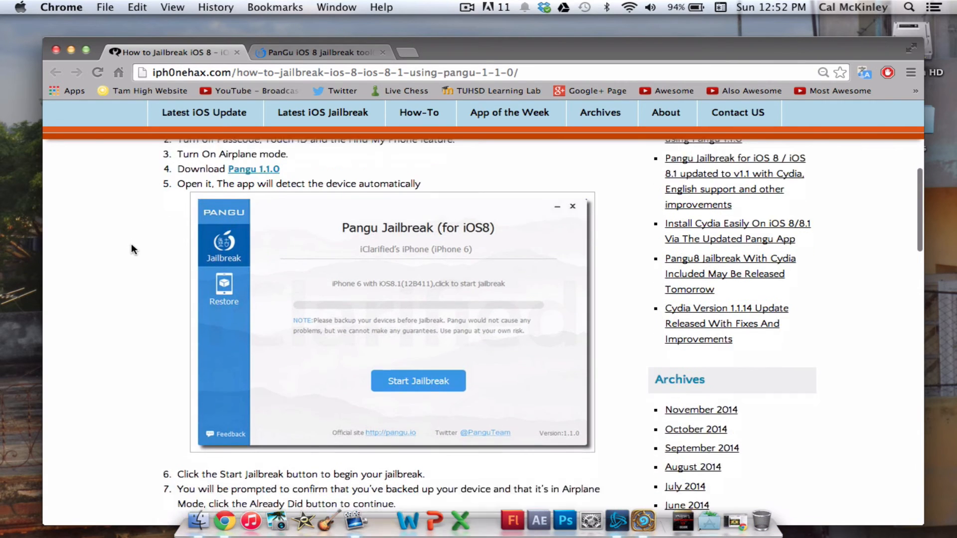
scroll("down", 3)
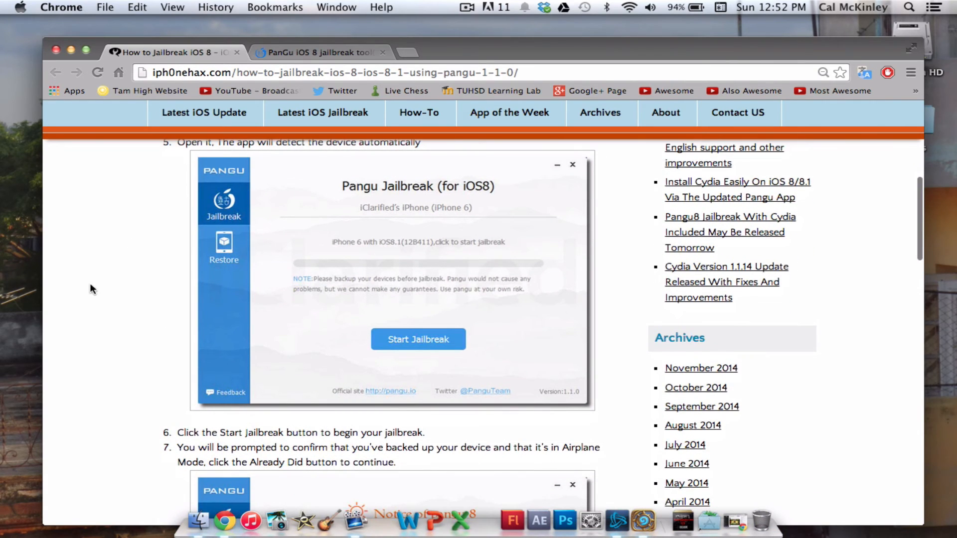
scroll("down", 3)
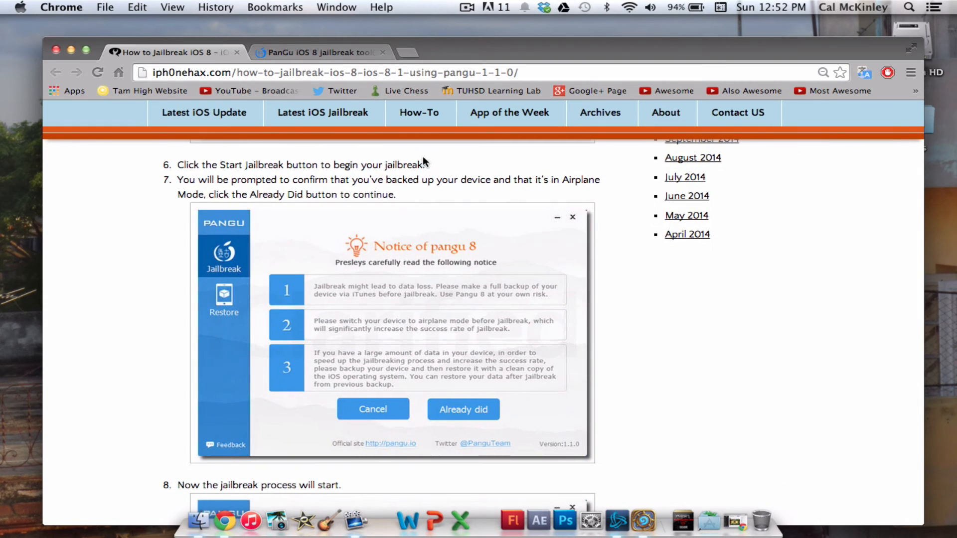
scroll("down", 3)
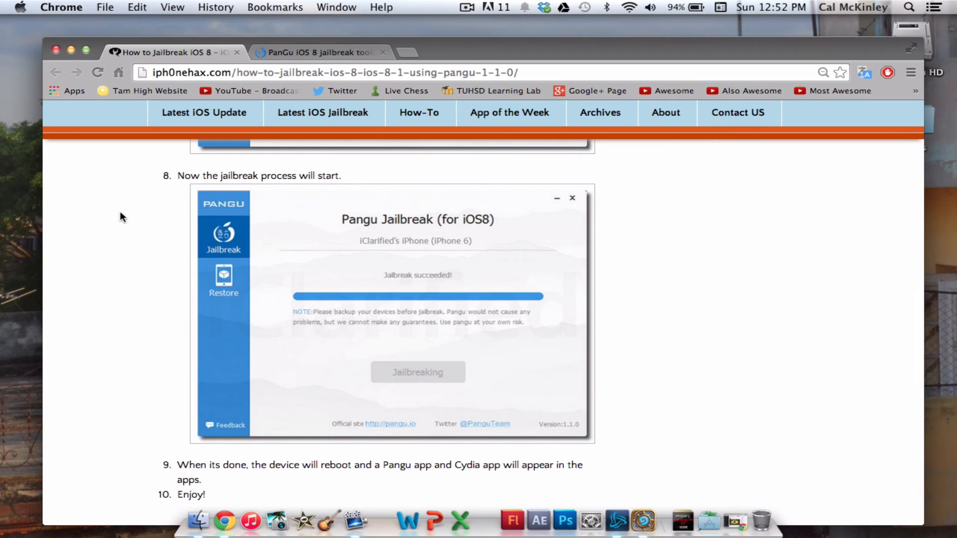
mouse_move(547, 54)
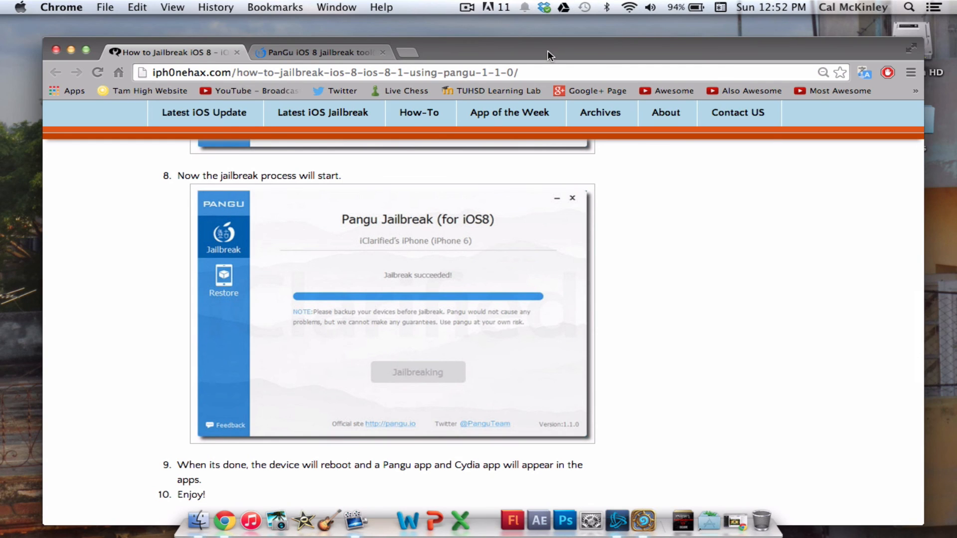